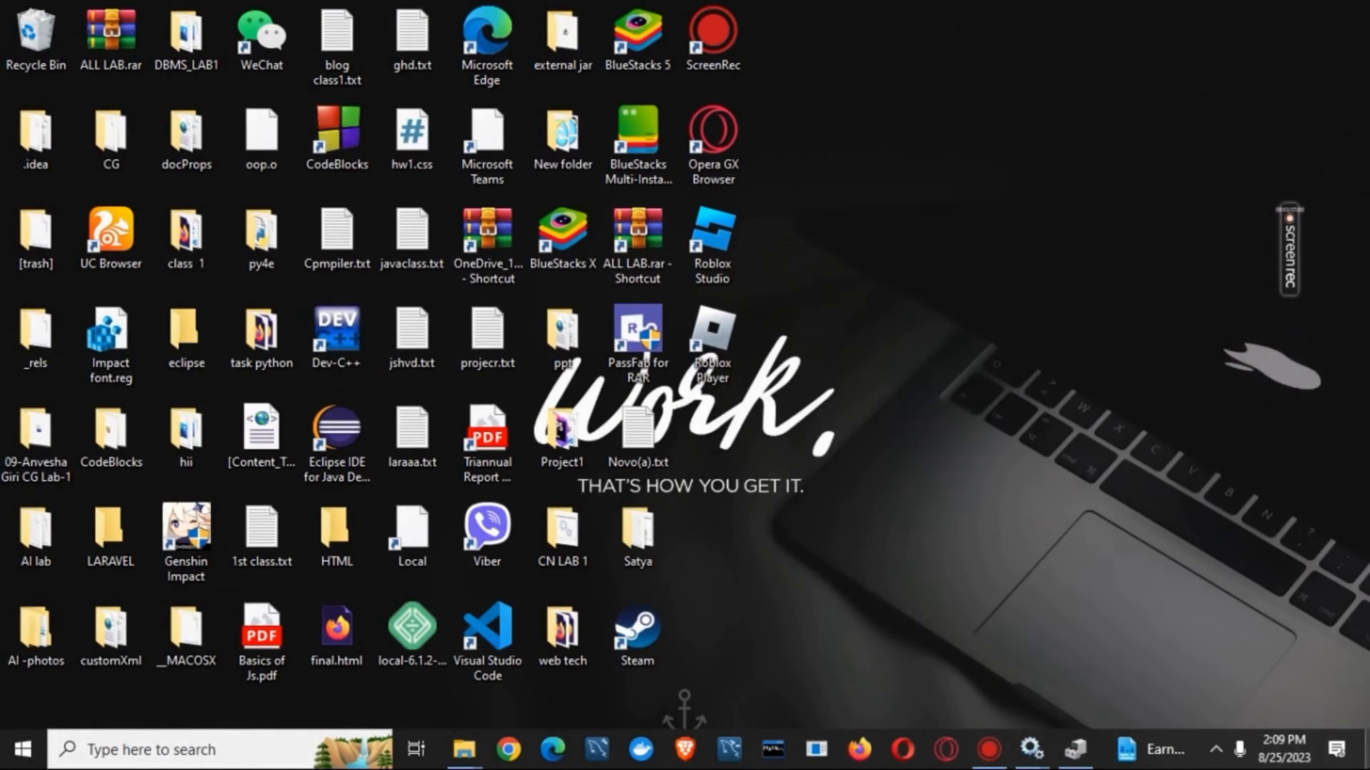
mouse_move(1154, 535)
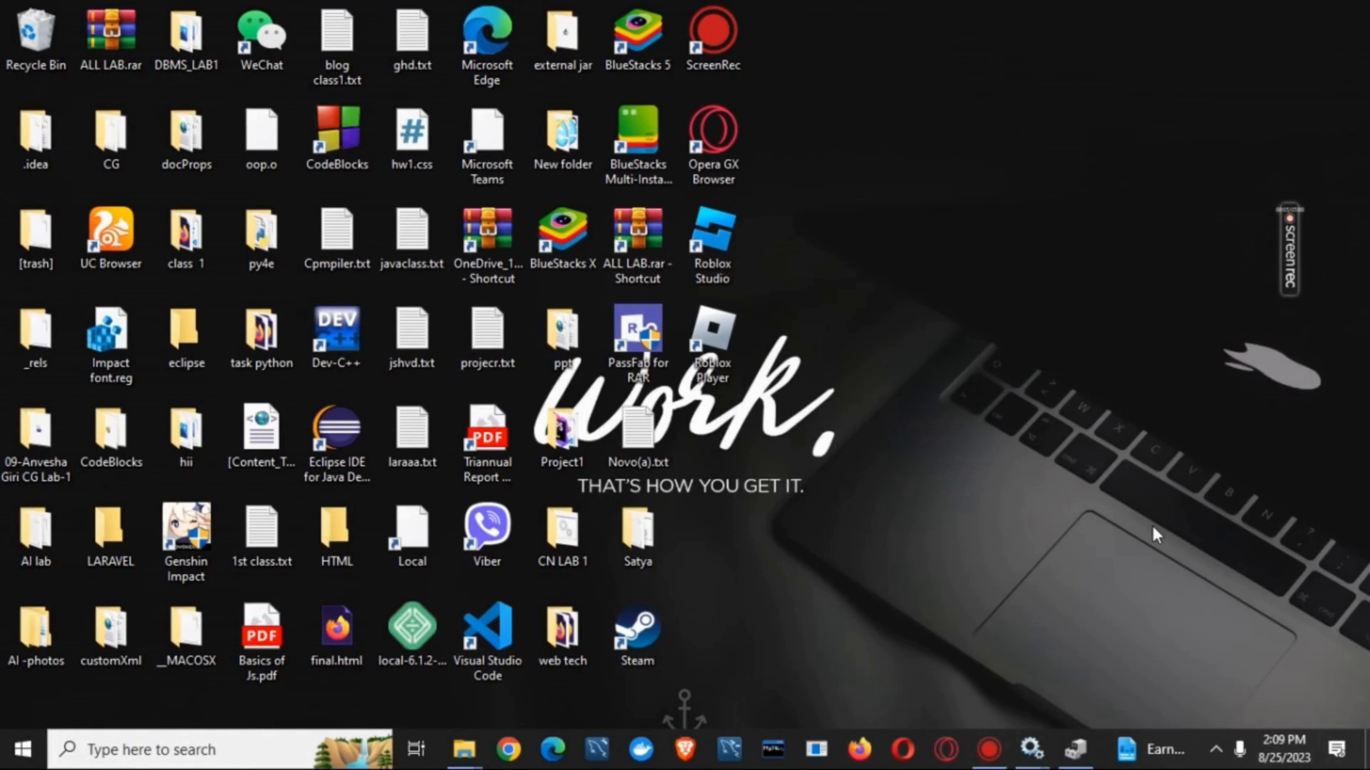
mouse_move(690, 483)
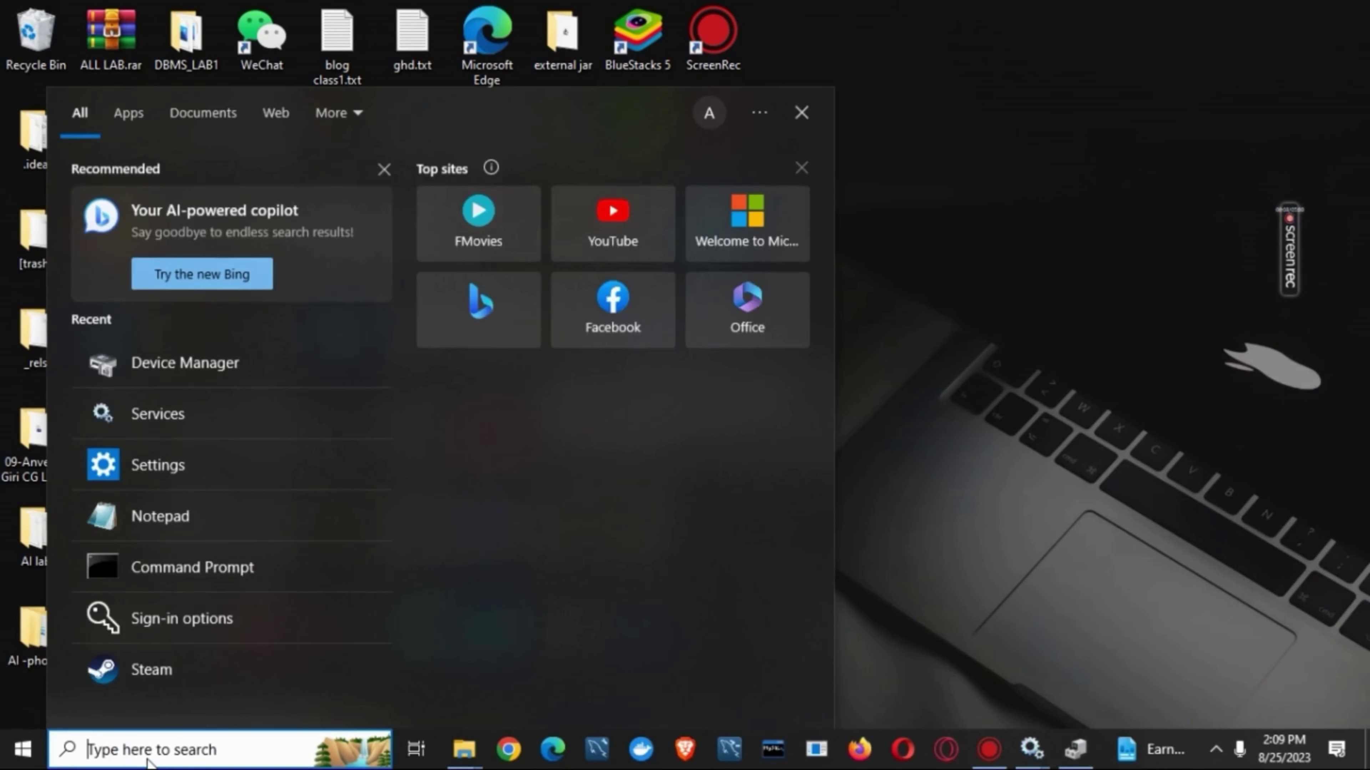
Locate the Bluetooth Support Service in Services and bring up its properties
text(se)
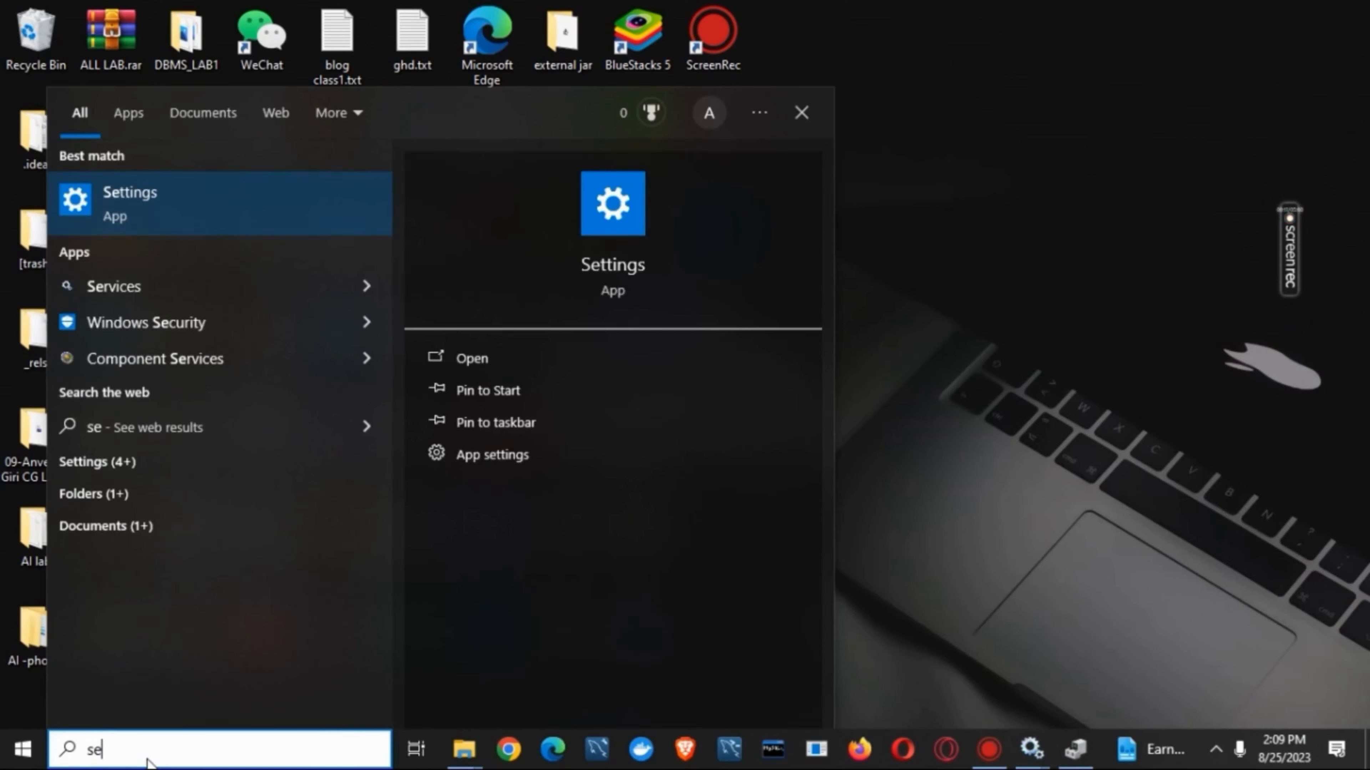
mouse_move(1093, 451)
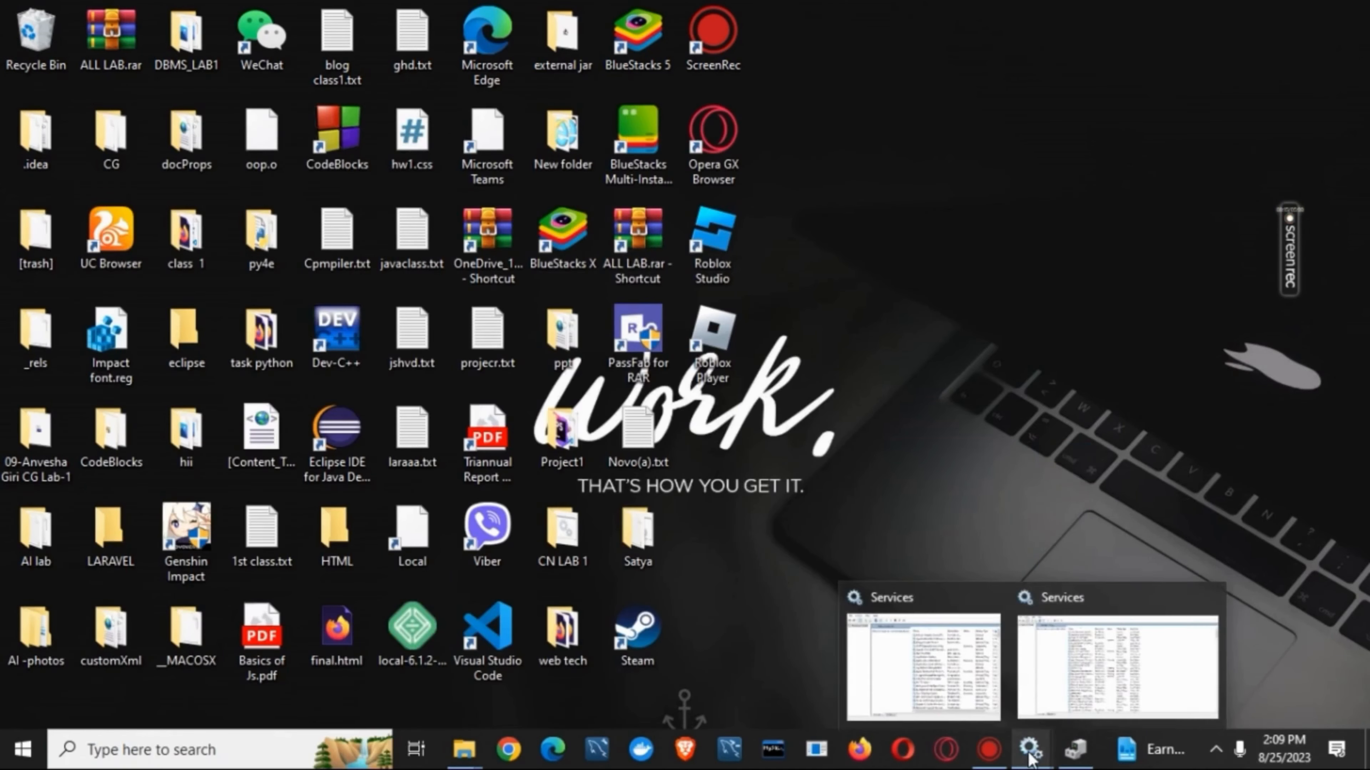
click(920, 665)
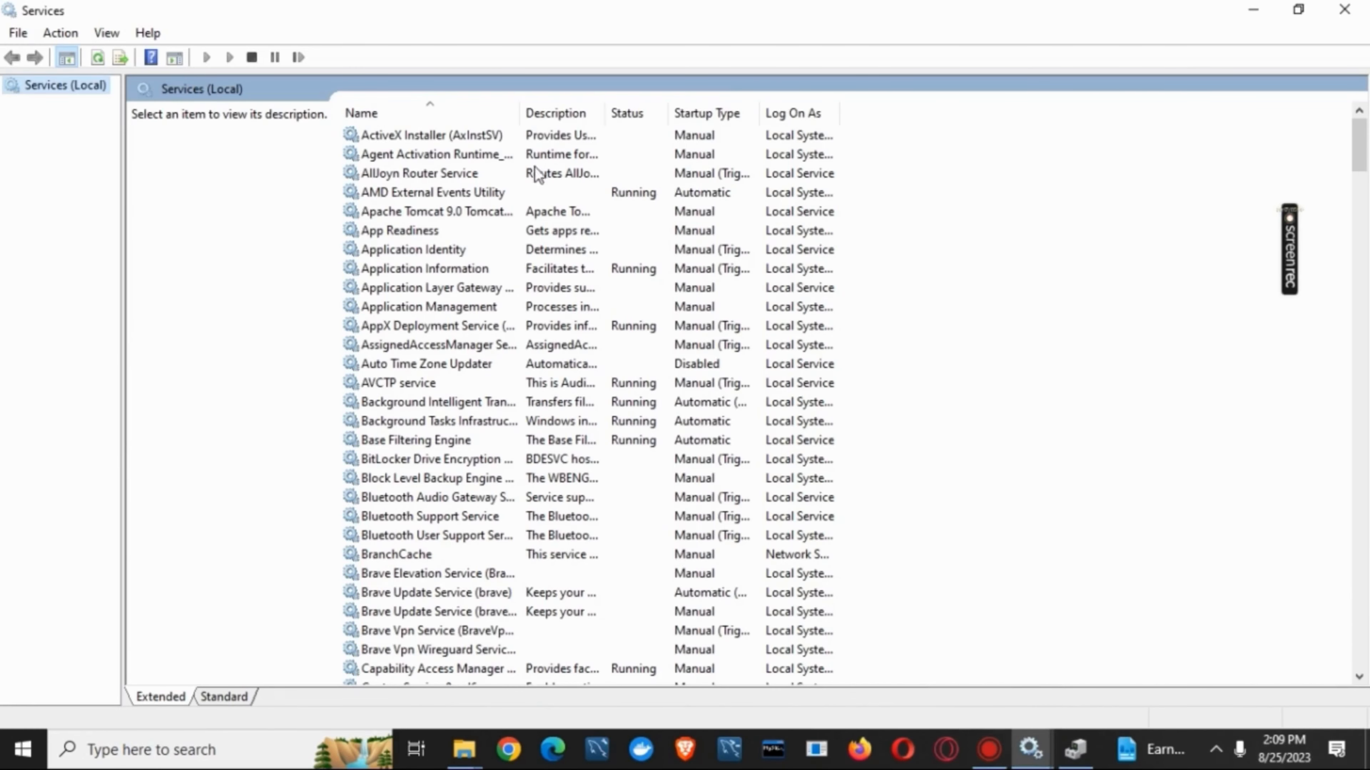
mouse_move(444, 529)
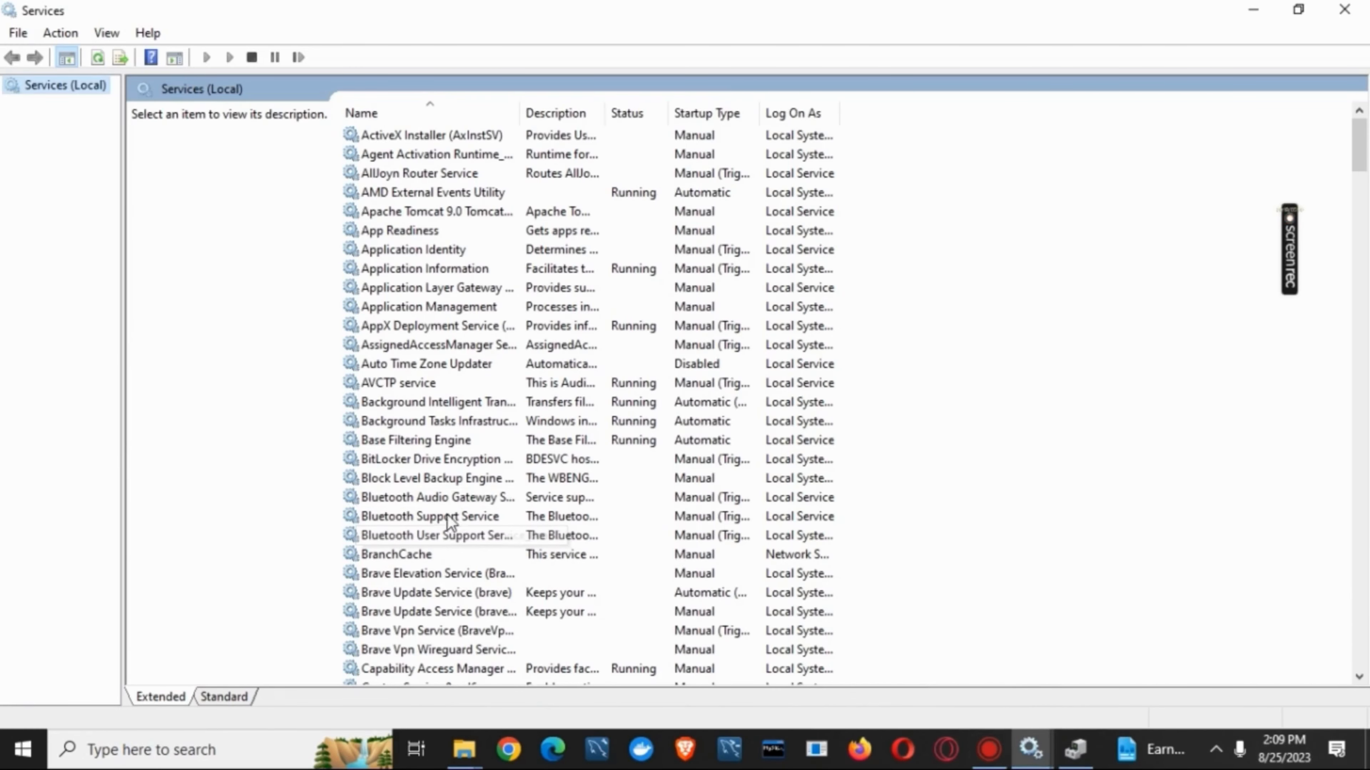
click(425, 516)
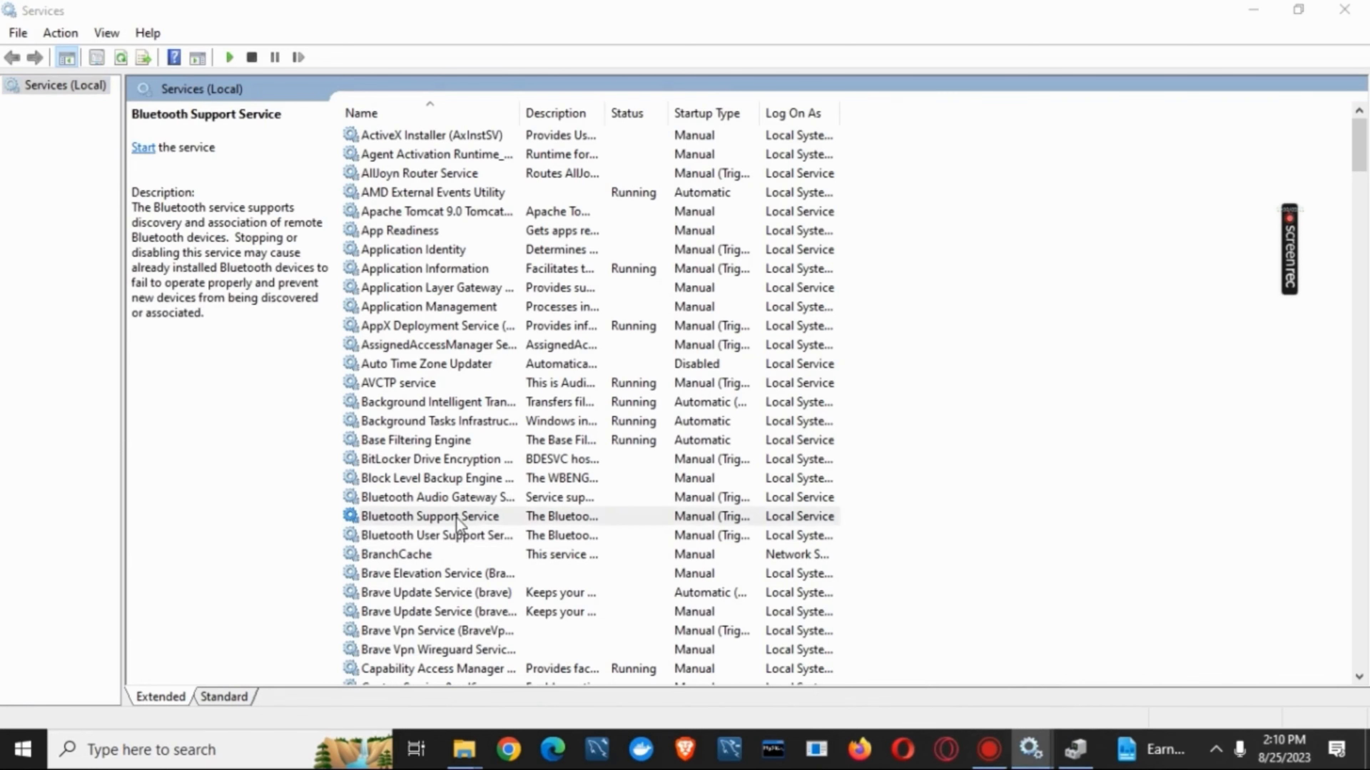
double_click(425, 517)
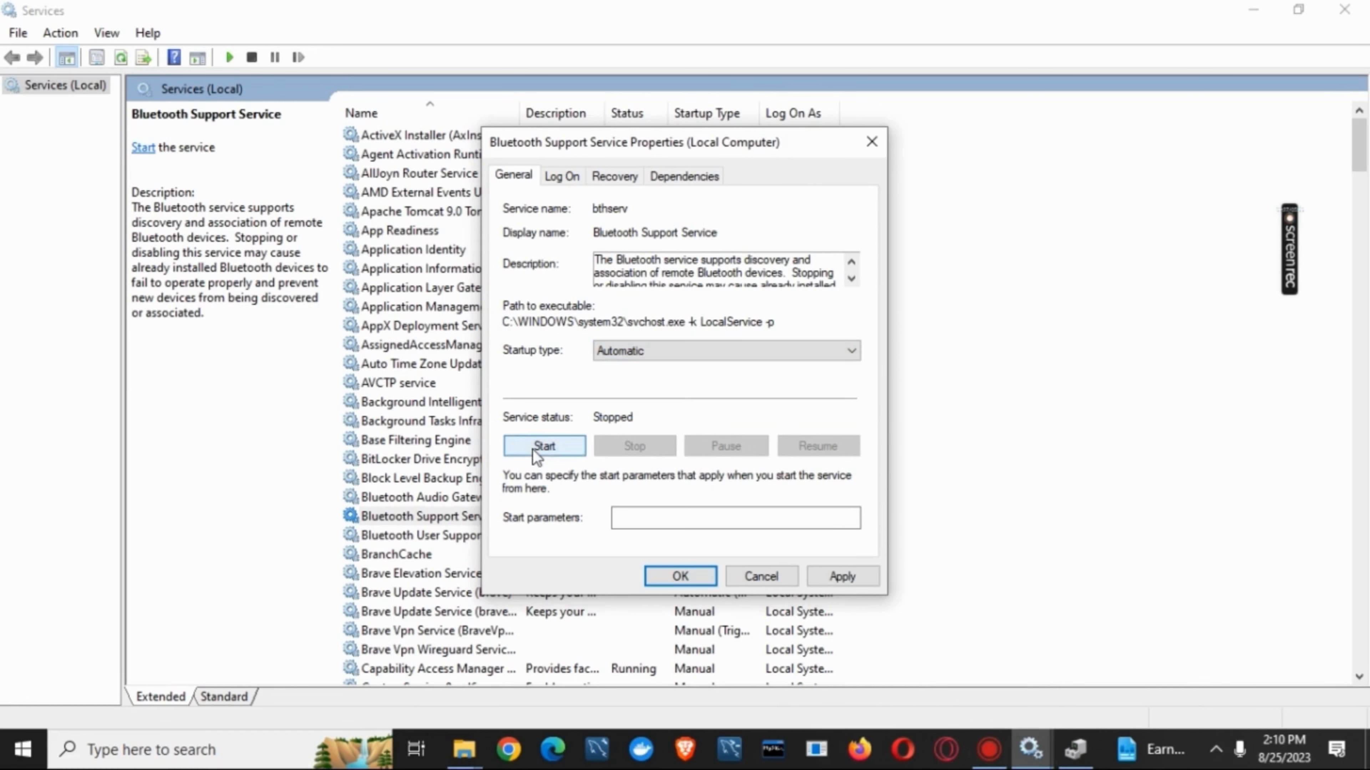
Start the service with Automatic startup and confirm the settings
click(545, 446)
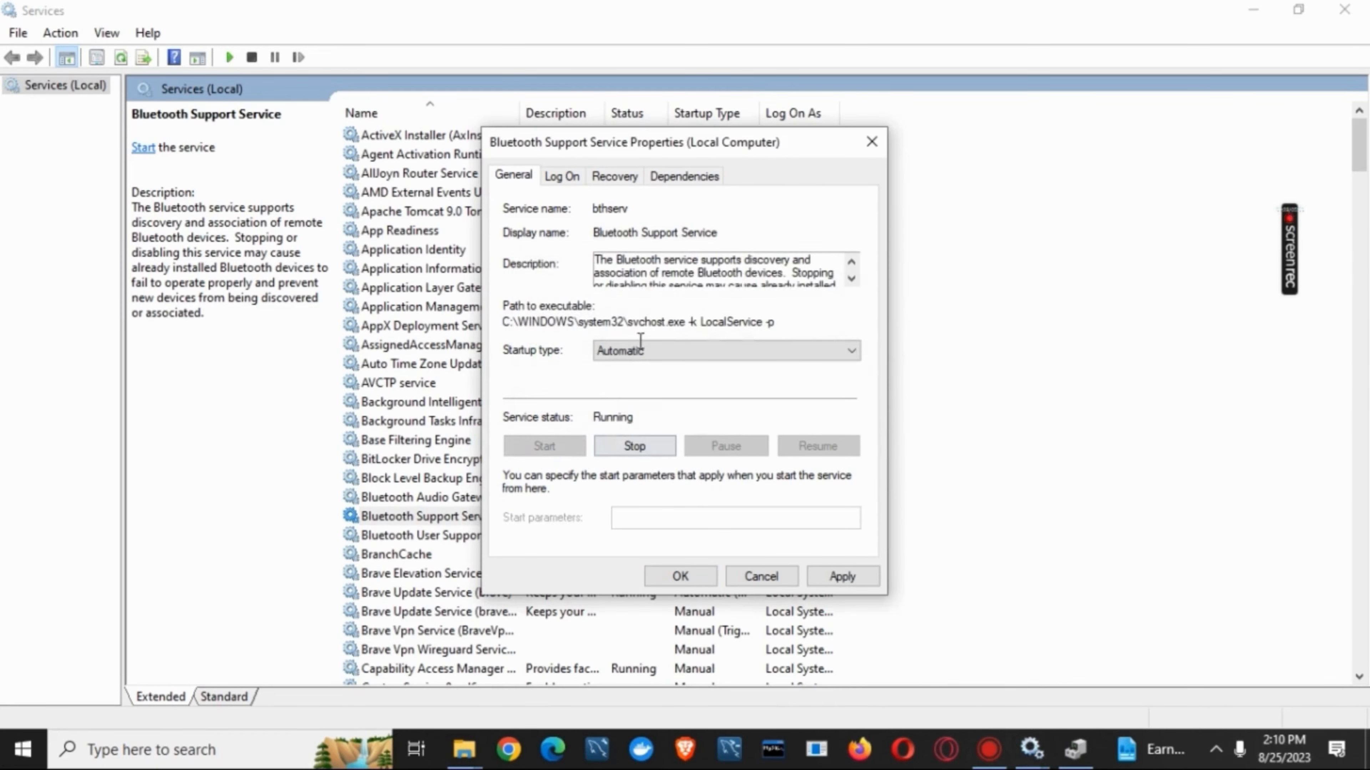
click(844, 576)
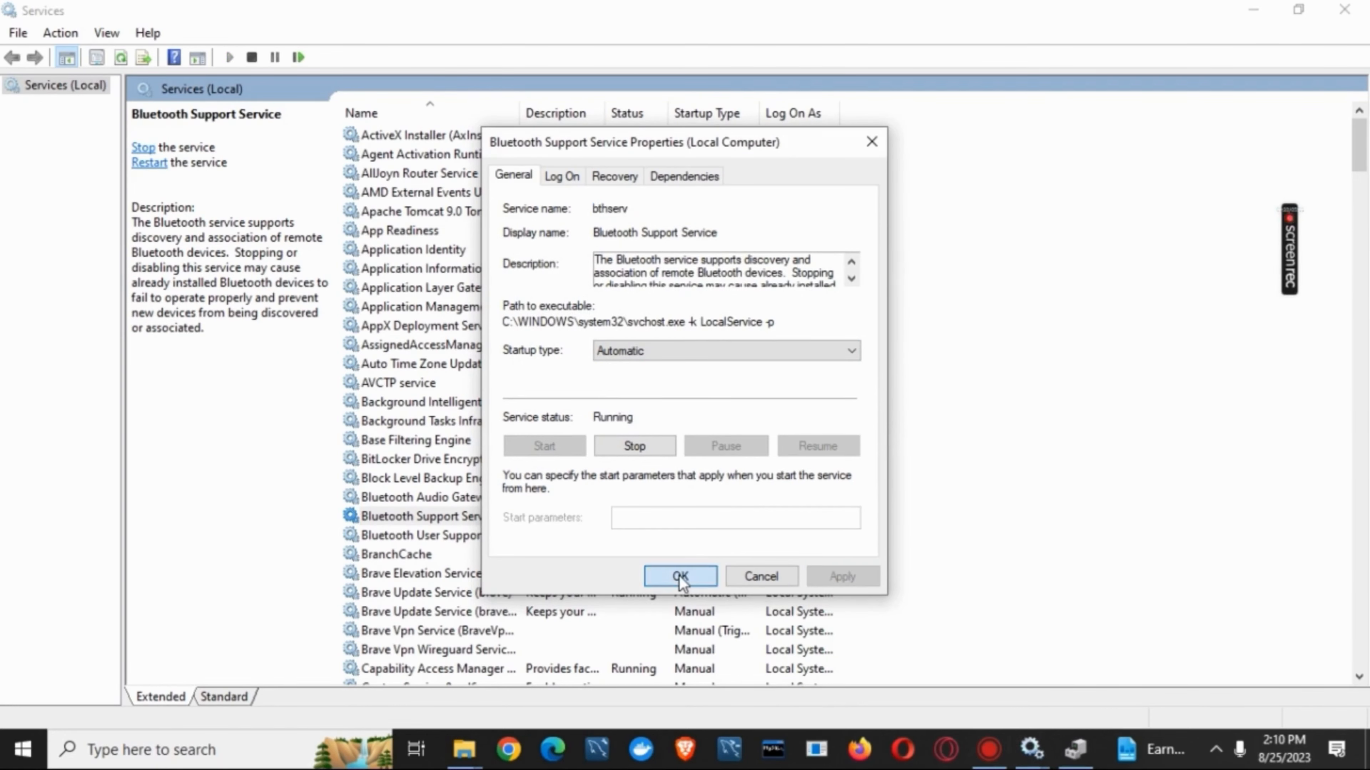
click(681, 577)
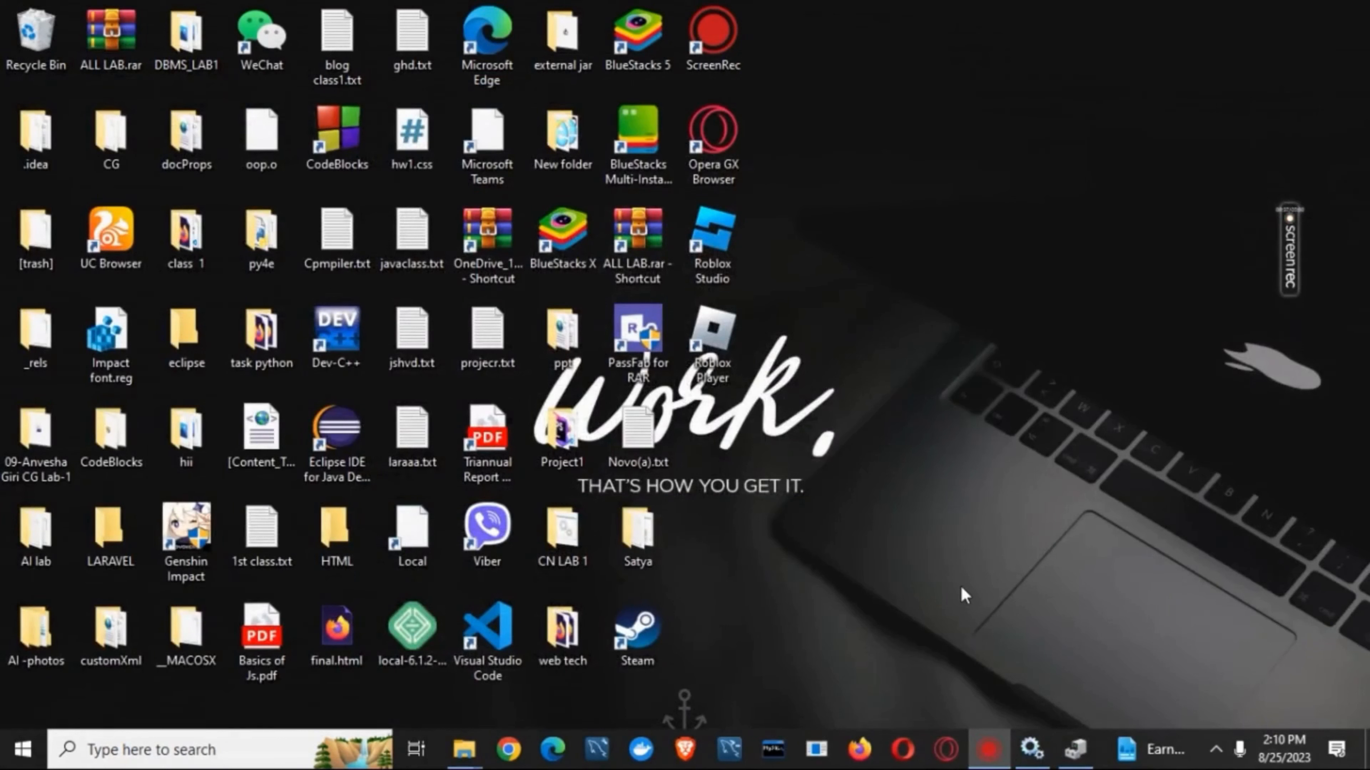
mouse_move(994, 608)
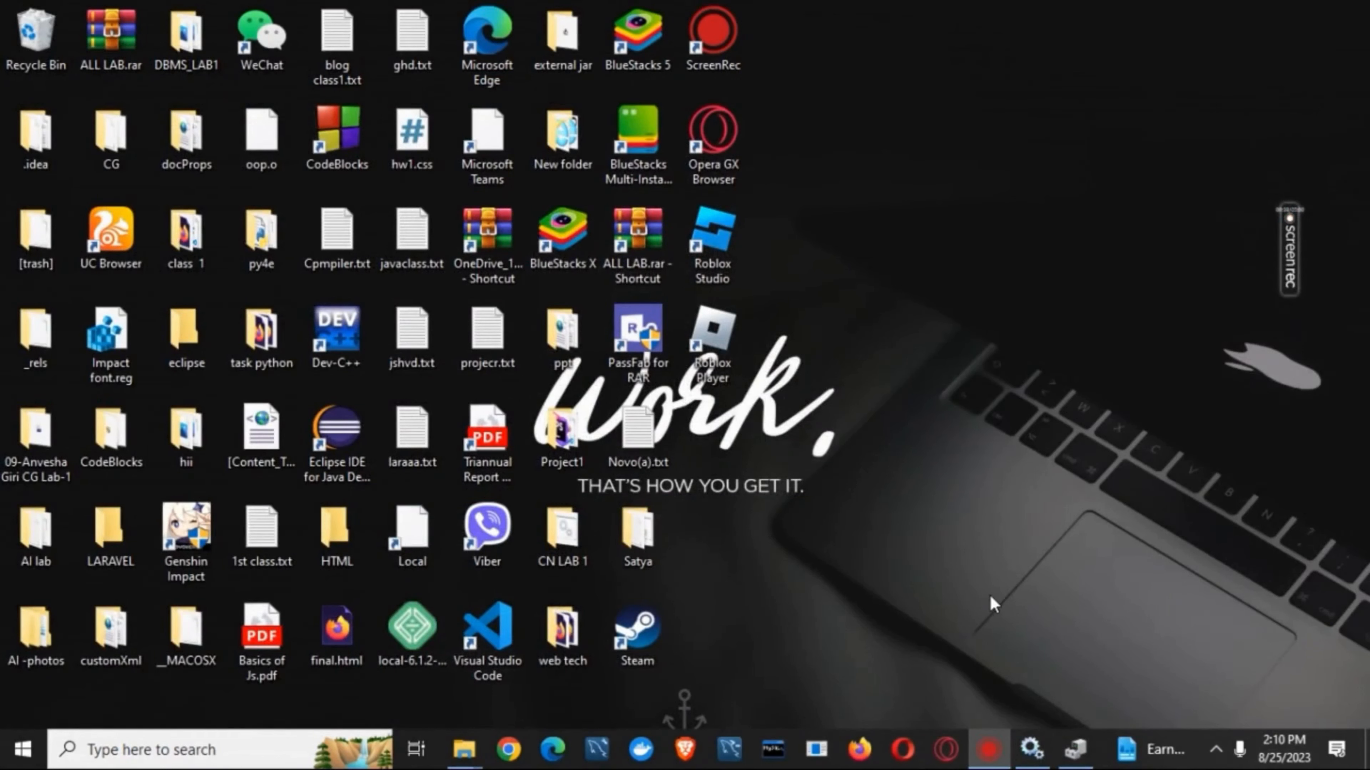
mouse_move(147, 735)
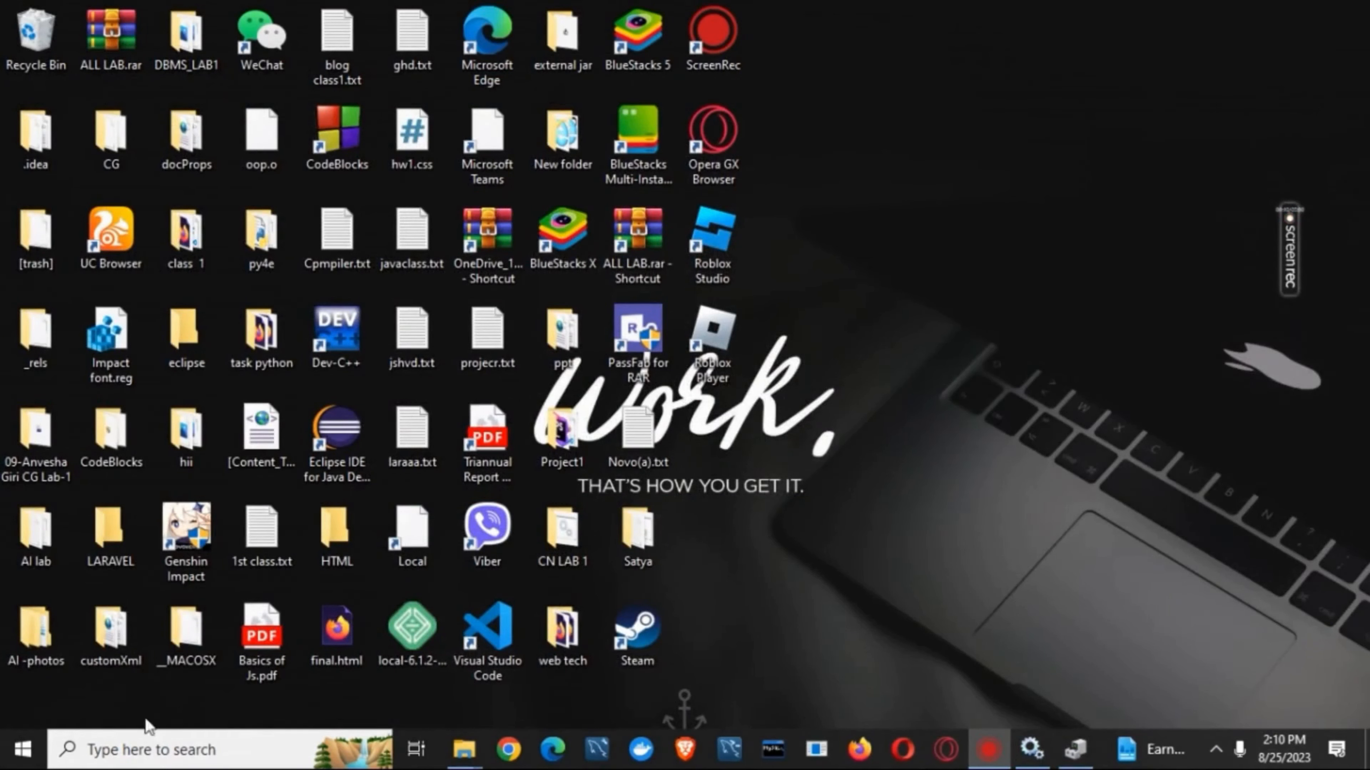
Search the system for 'device Manager' from the taskbar
text(device Manager)
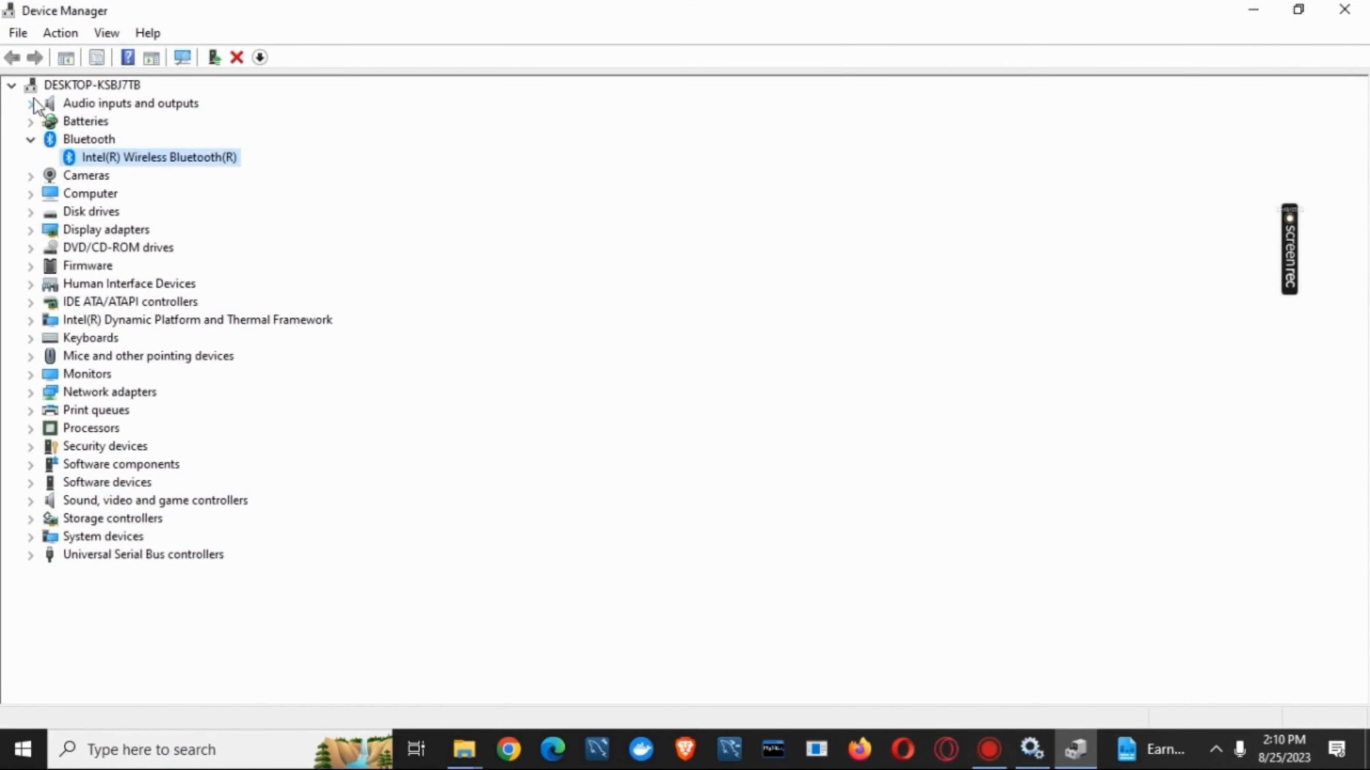
mouse_move(160, 174)
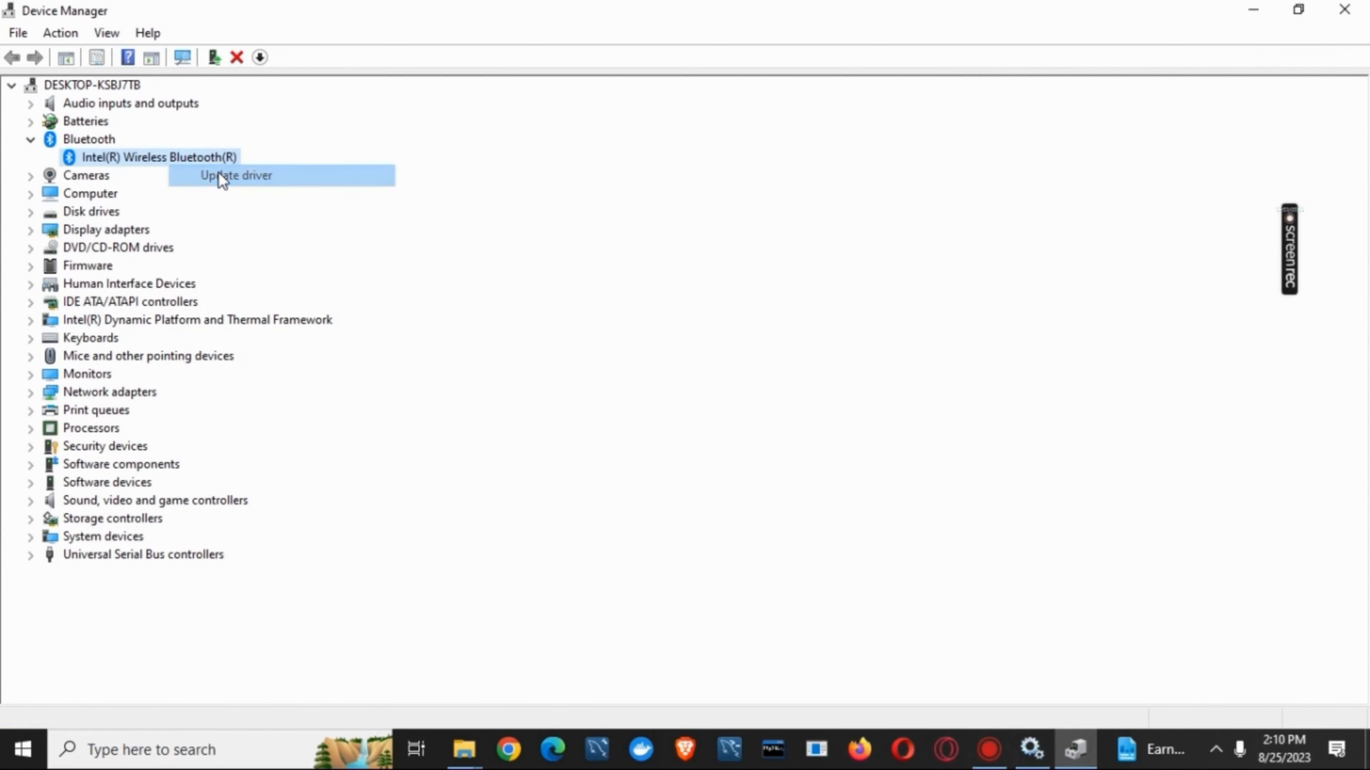
Update the Intel Wireless Bluetooth driver automatically and dismiss the 'best driver installed' result
click(224, 176)
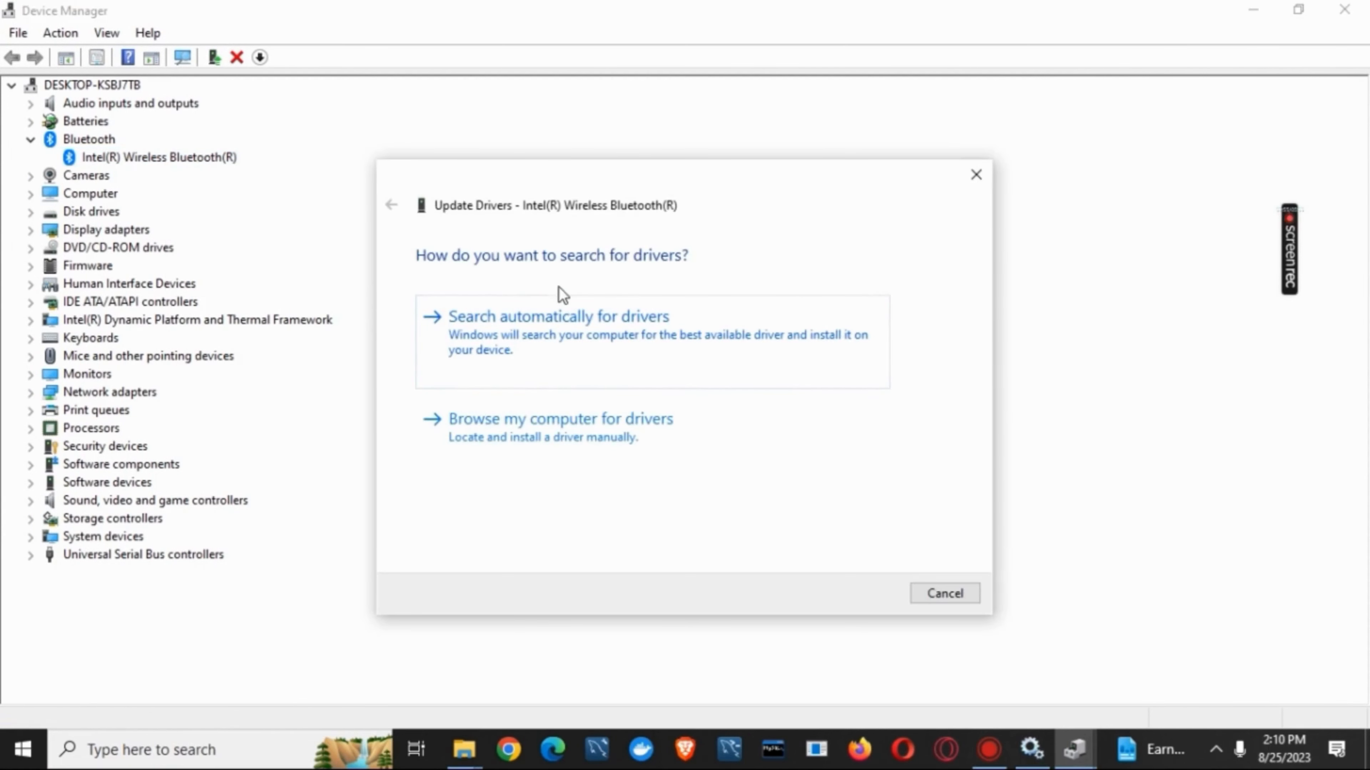
click(556, 316)
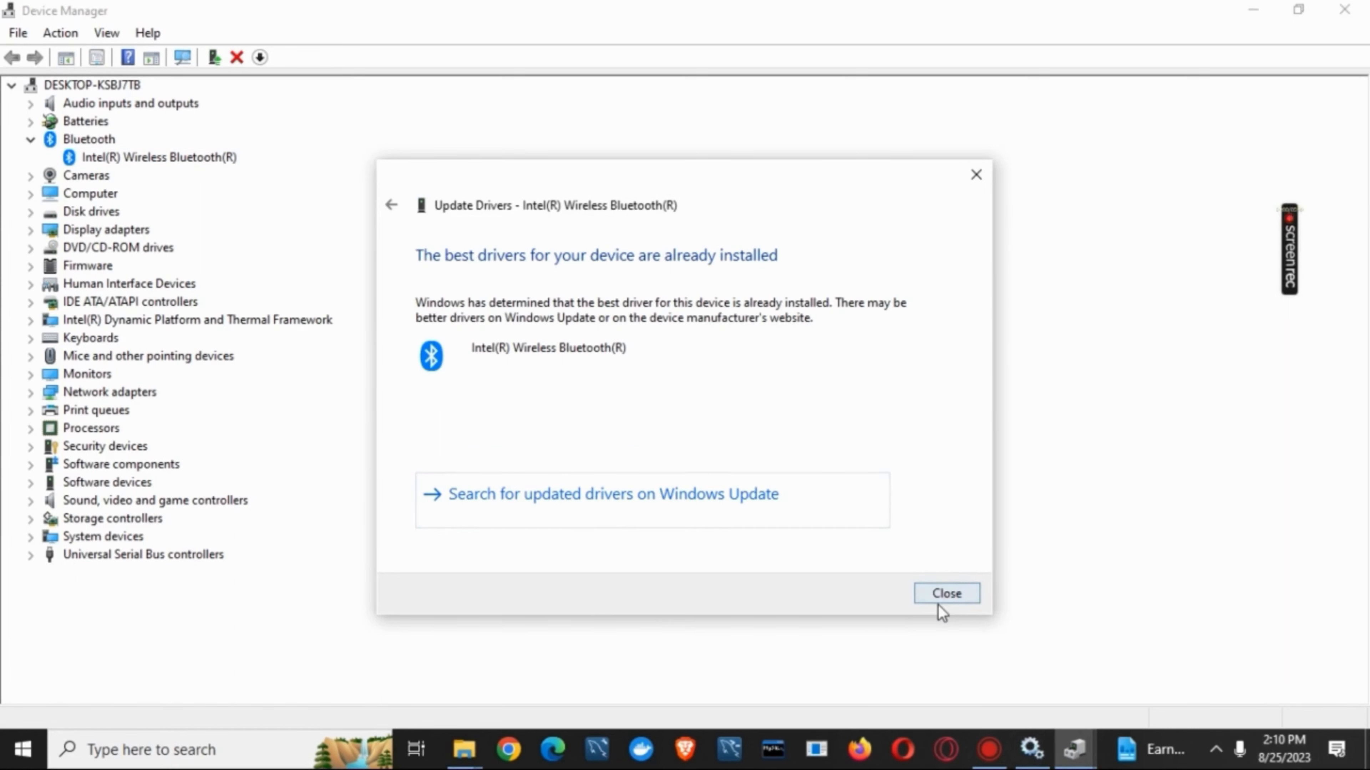
click(946, 594)
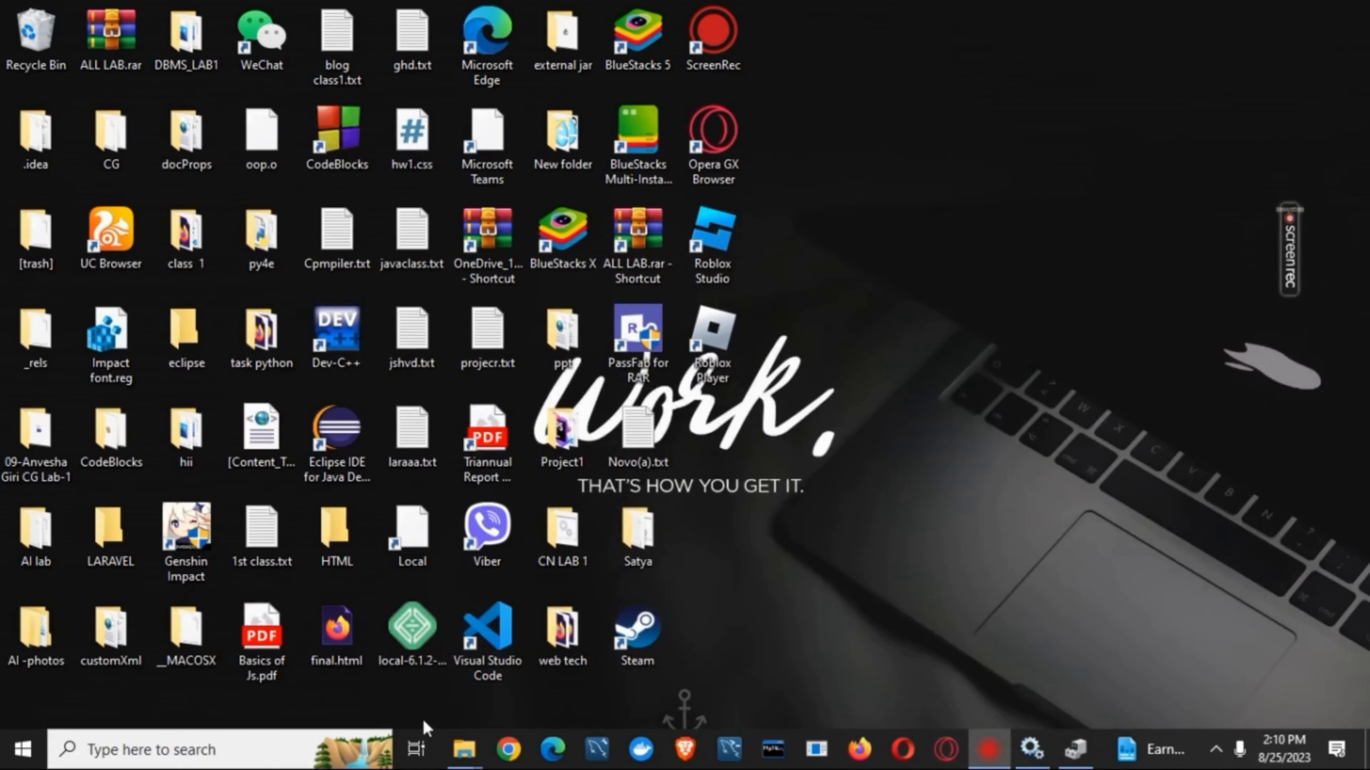
Navigate File Explorer to C:\Windows\System32
click(464, 750)
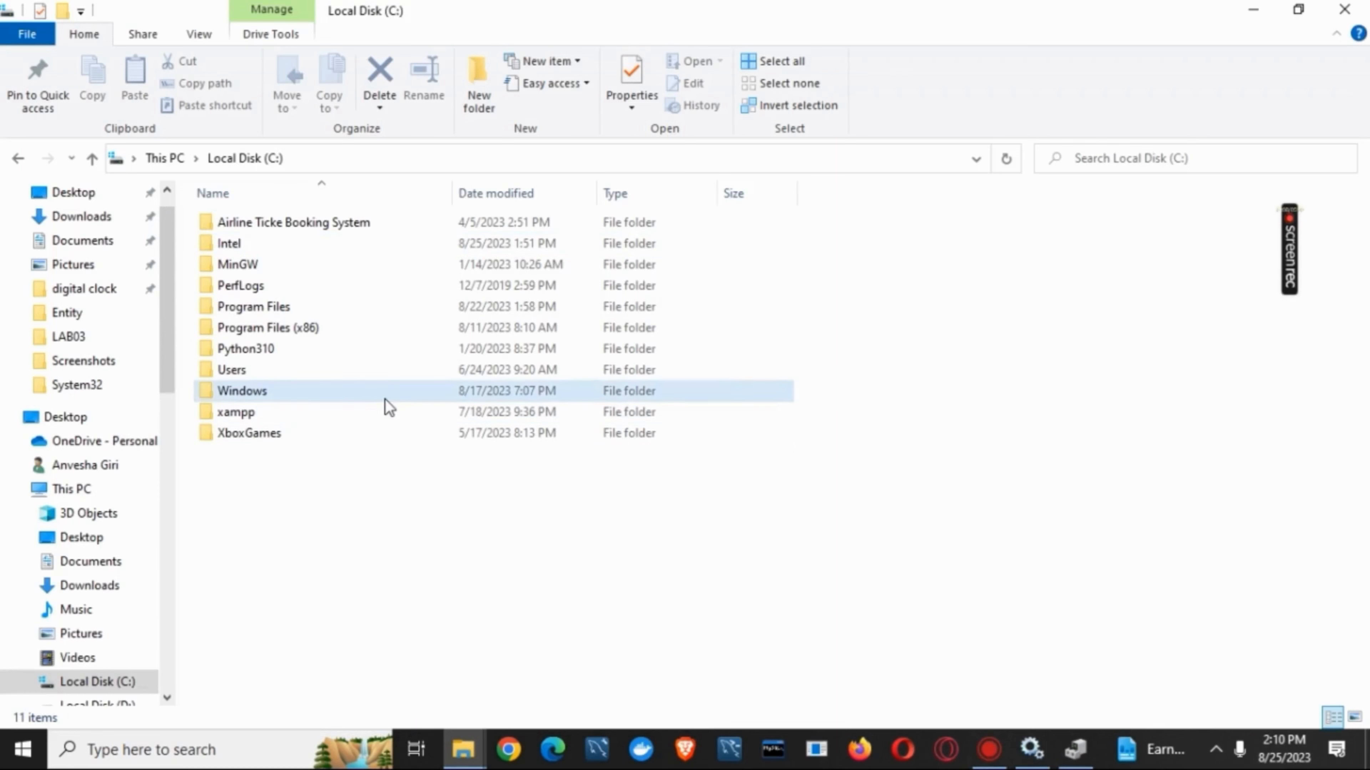
double_click(242, 391)
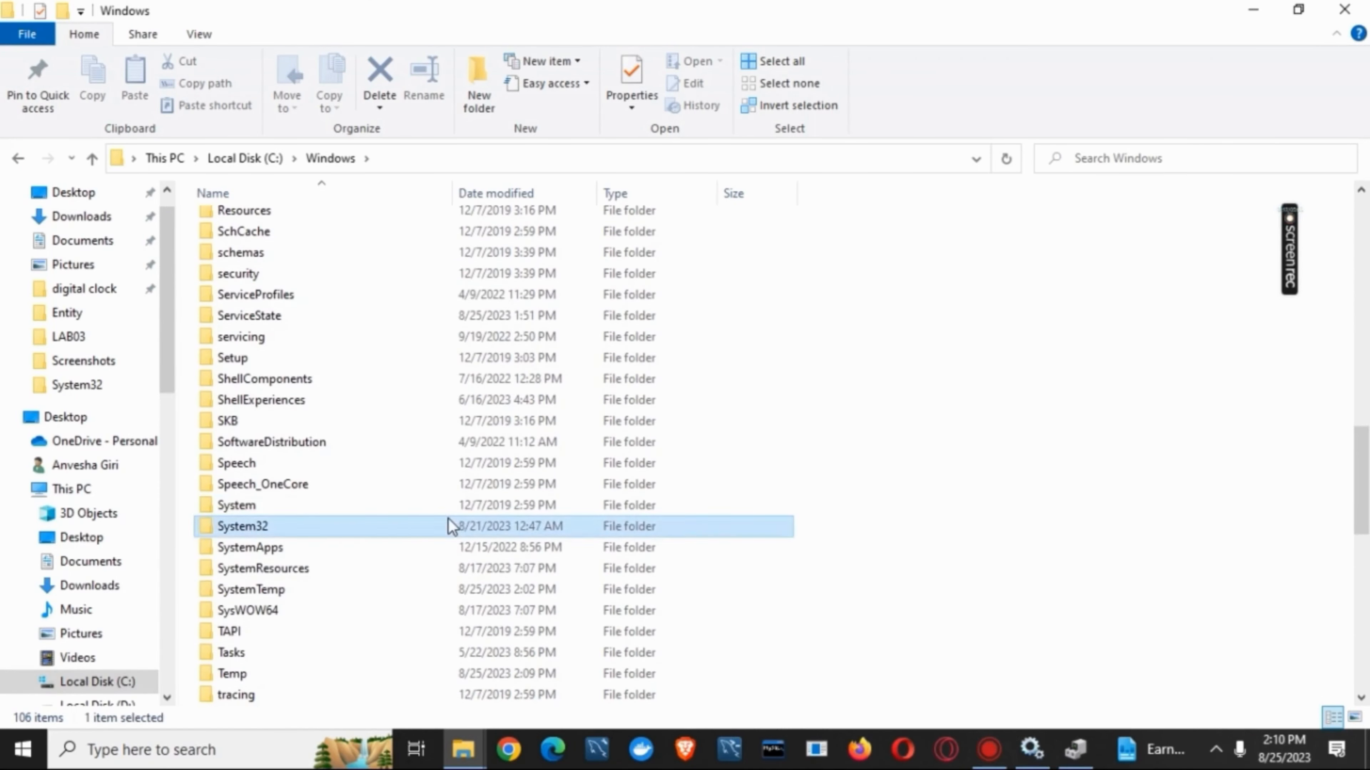
double_click(242, 527)
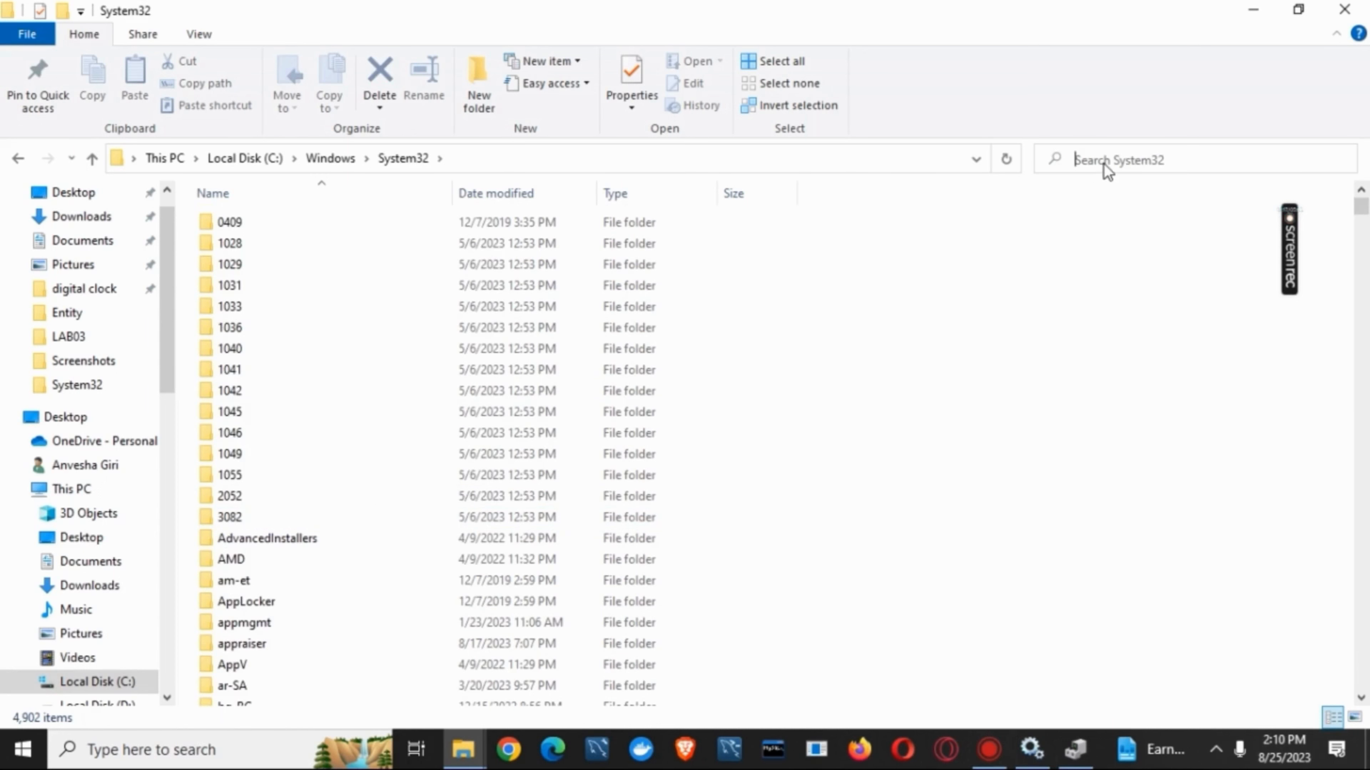
Search System32 for 'fsqui' and bring up the context menu on fsquirt.exe
text(fsquirt)
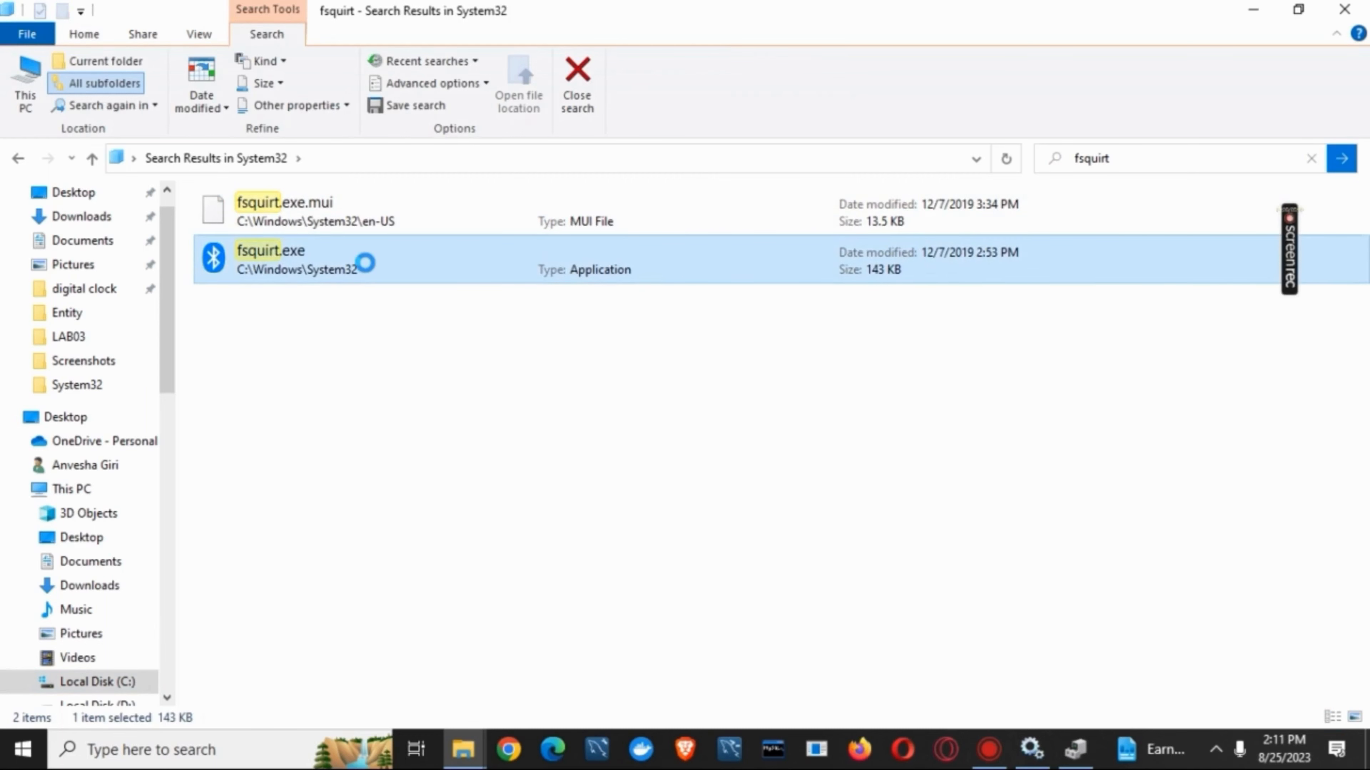
right_click(285, 258)
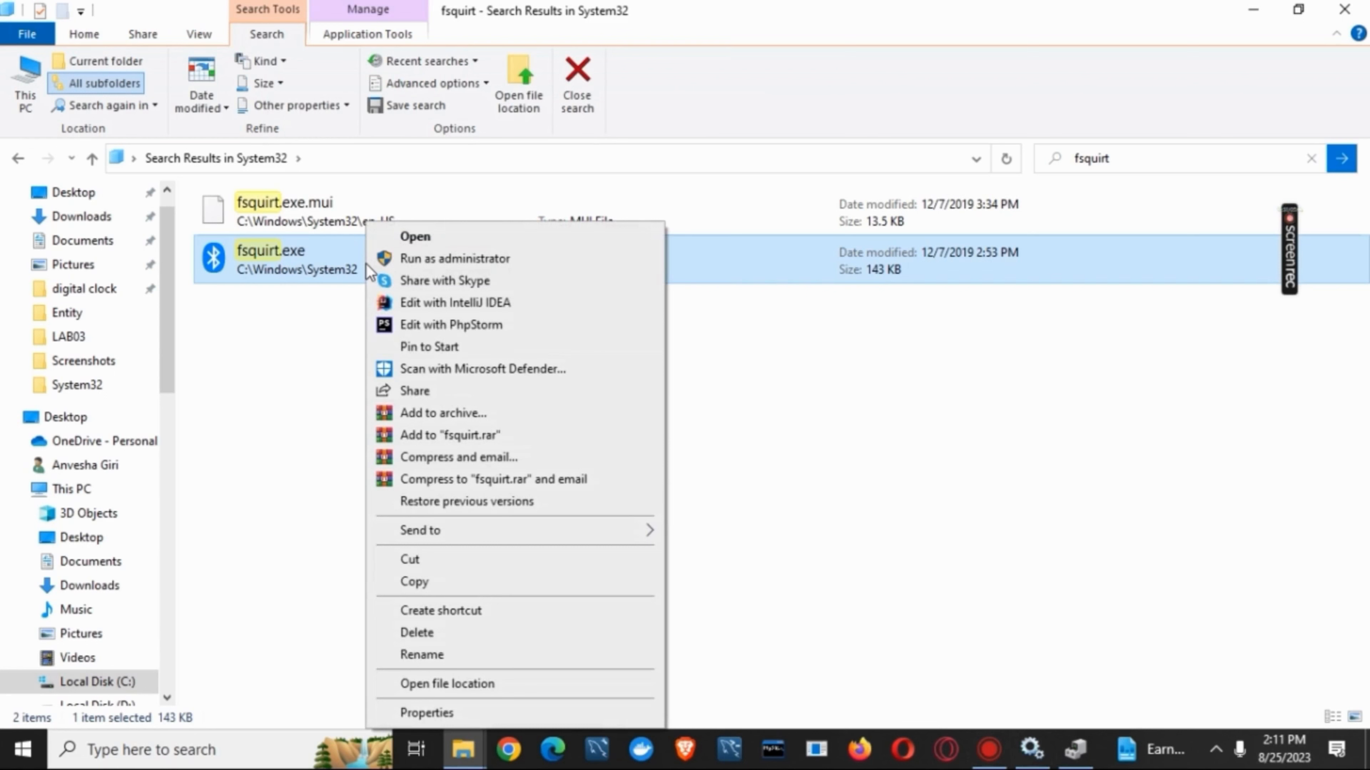
mouse_move(519, 346)
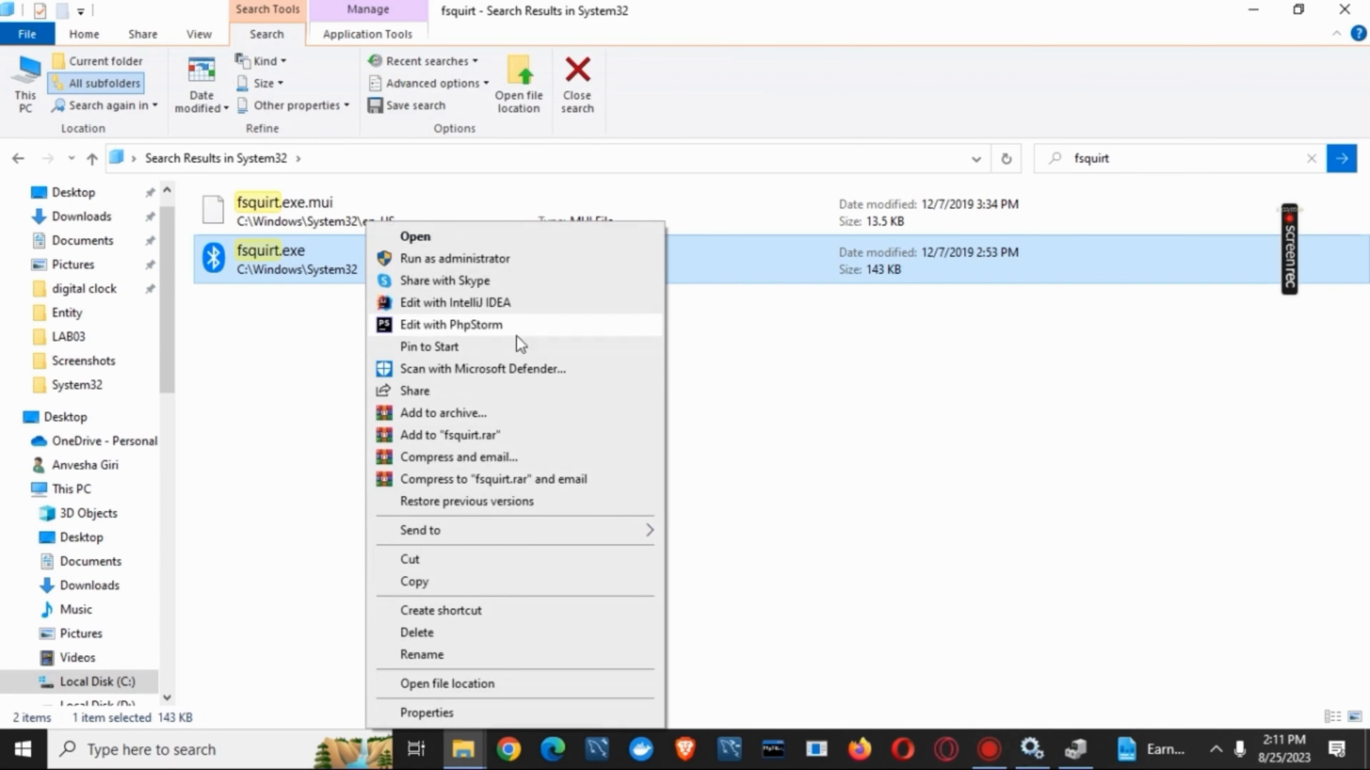
mouse_move(510, 480)
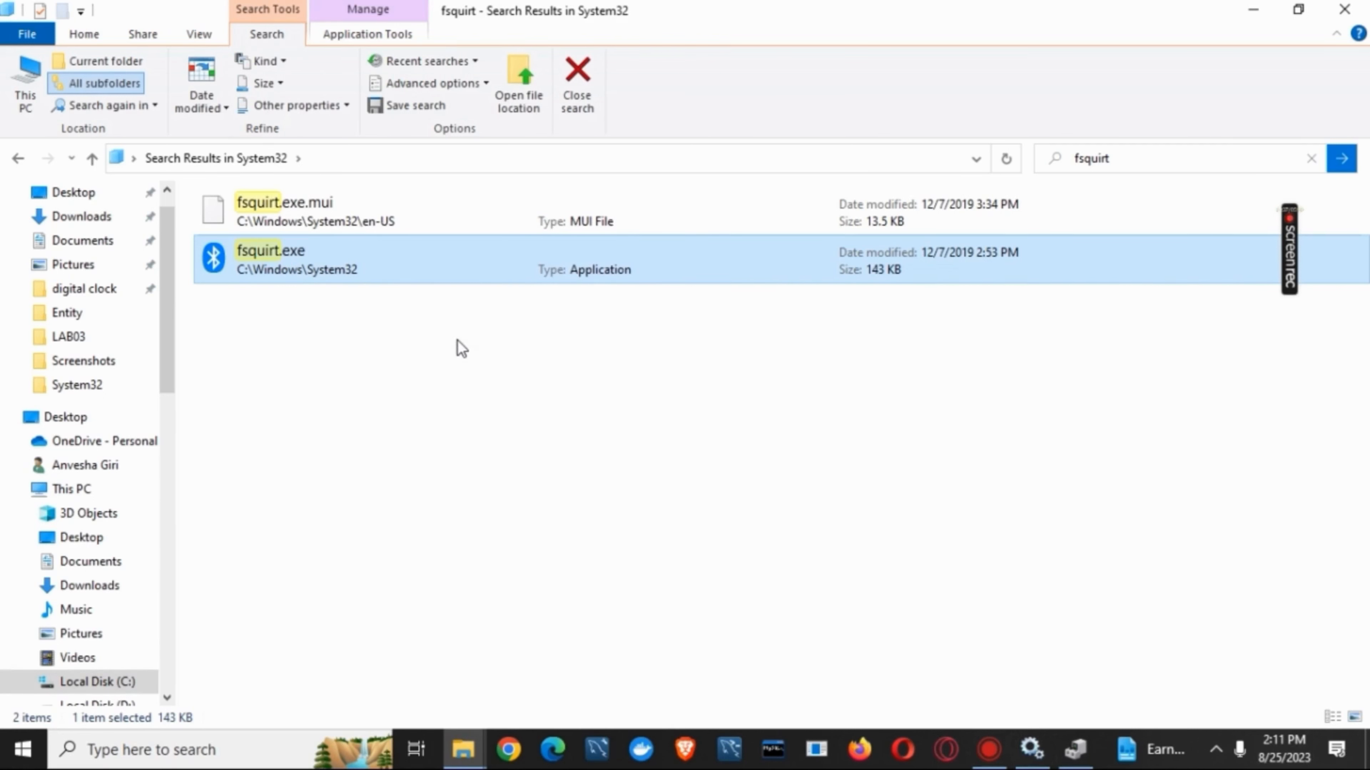
mouse_move(856, 412)
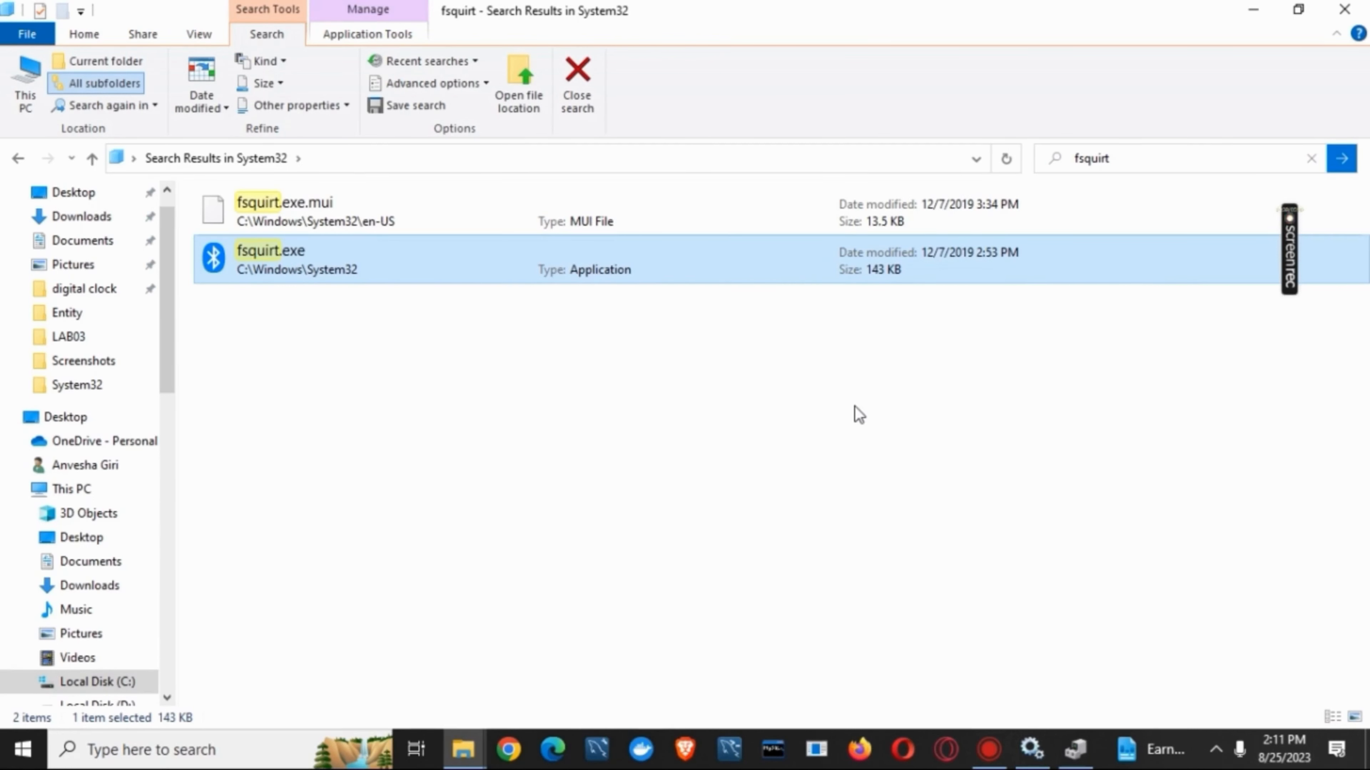